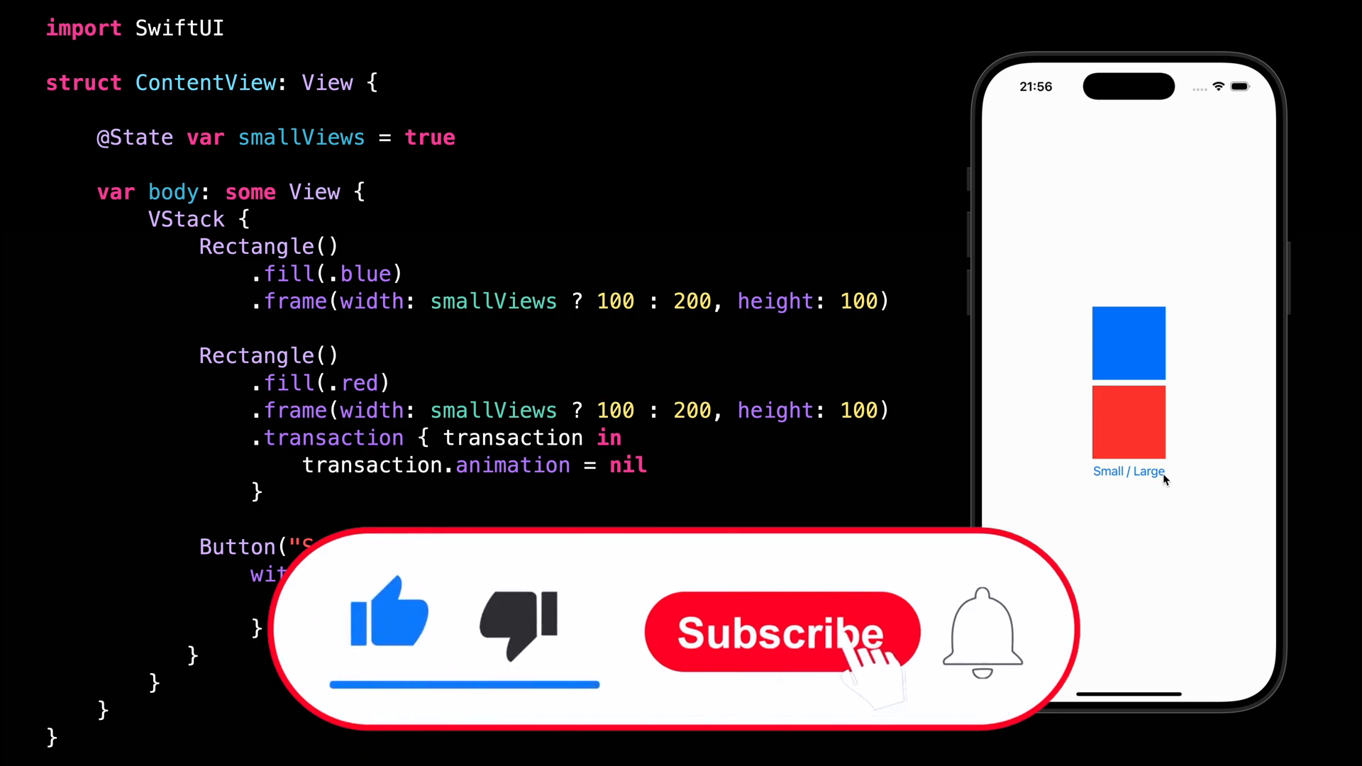
{"action": "left_click", "coordinate": [782, 636]}
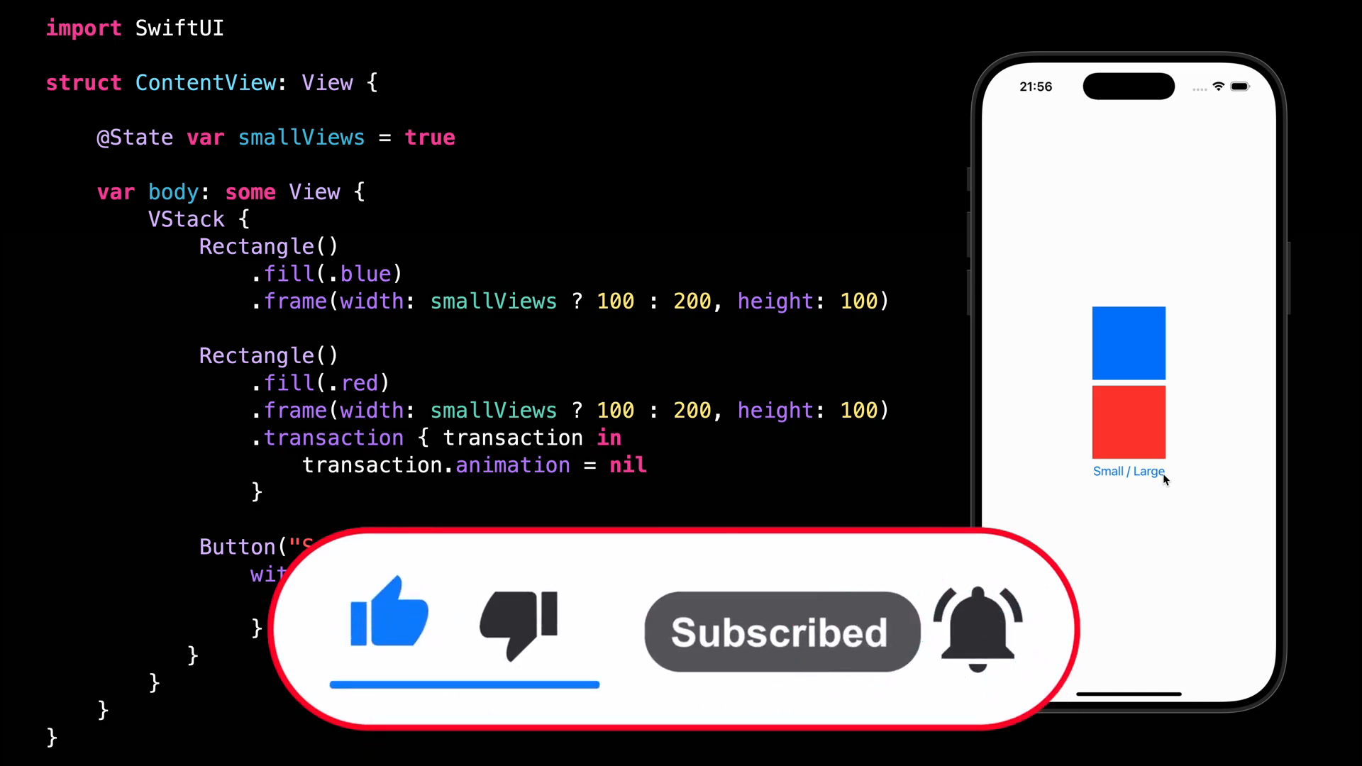